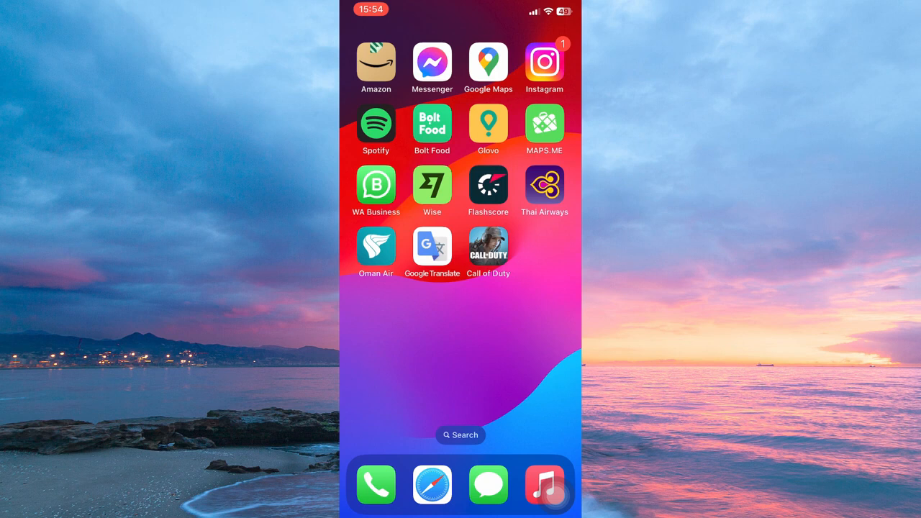
Launch the WA Business app from the iOS home screen
{"action": "left_click", "coordinate": [375, 184]}
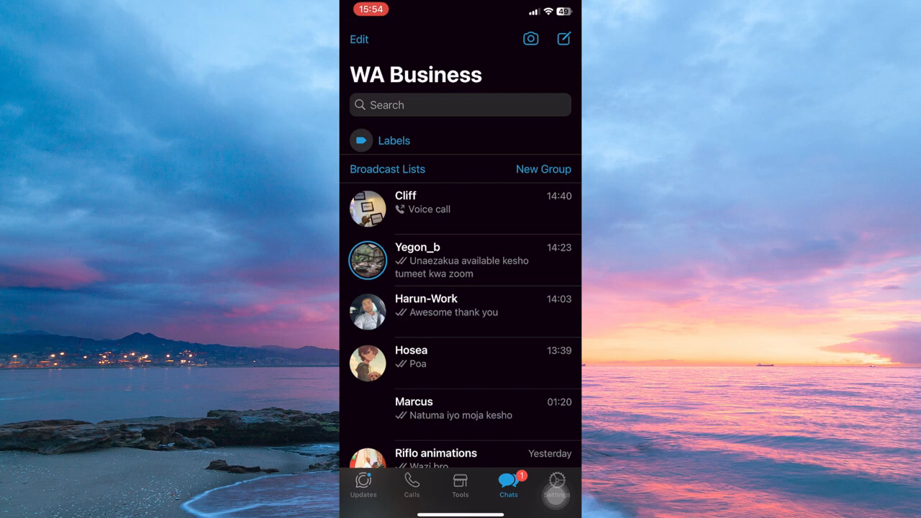
Go from Tools to Catalog Manager and start a new catalog item
{"action": "left_click", "coordinate": [460, 486]}
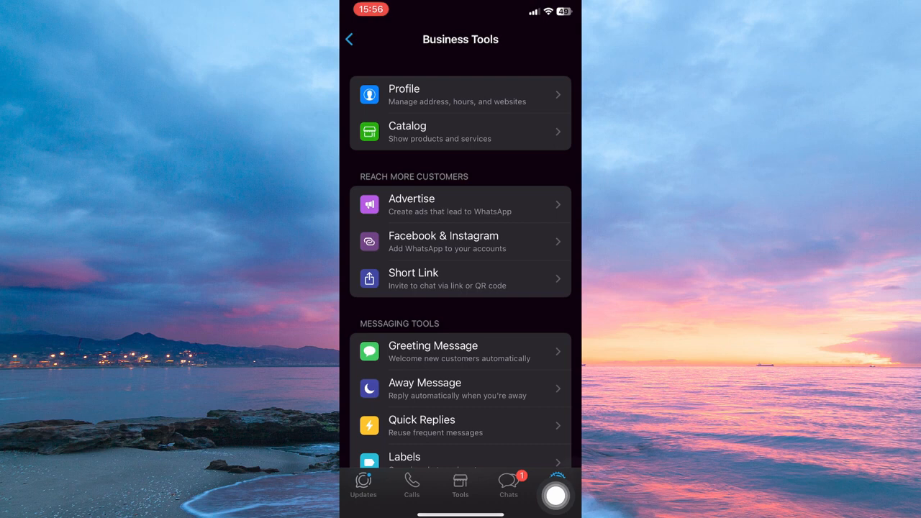
{"action": "left_click", "coordinate": [471, 390]}
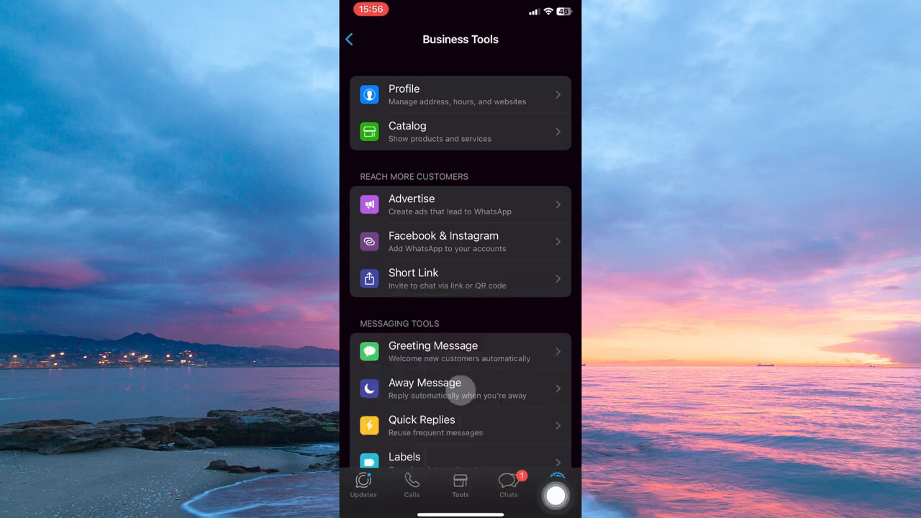
{"action": "left_click", "coordinate": [460, 131]}
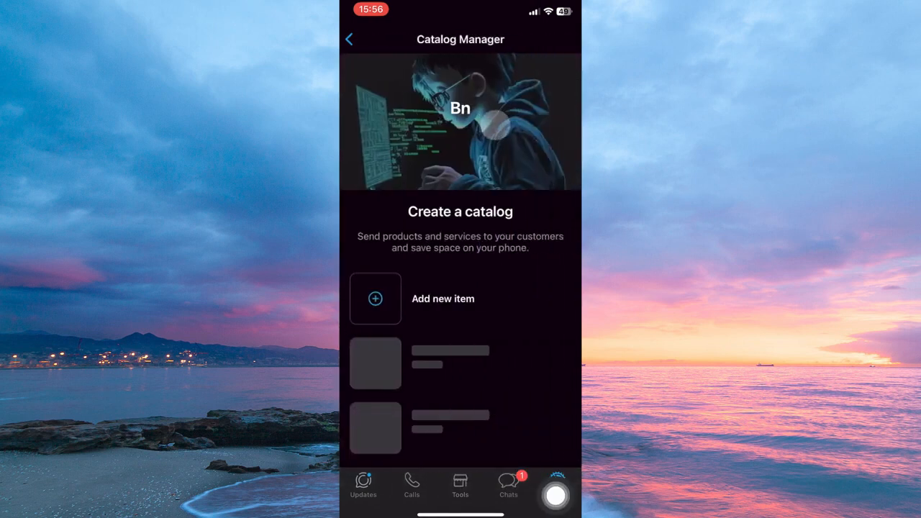
{"action": "left_click", "coordinate": [374, 298]}
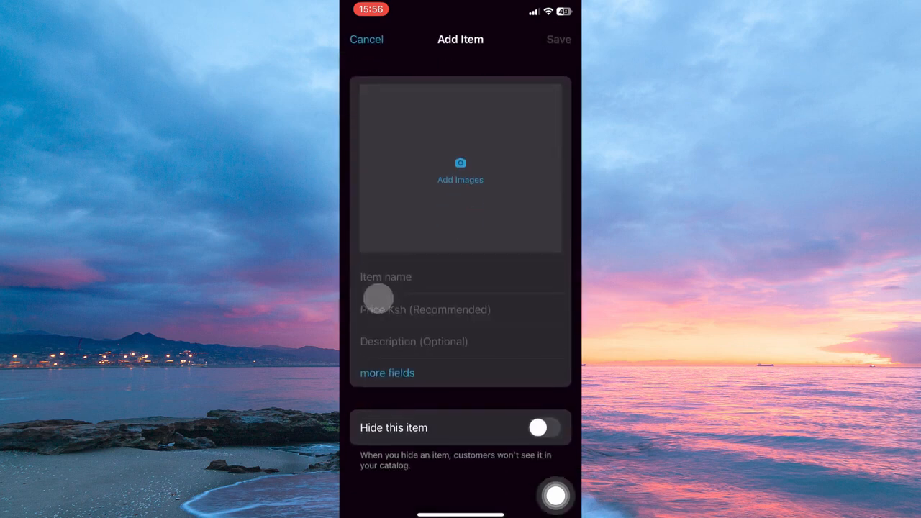